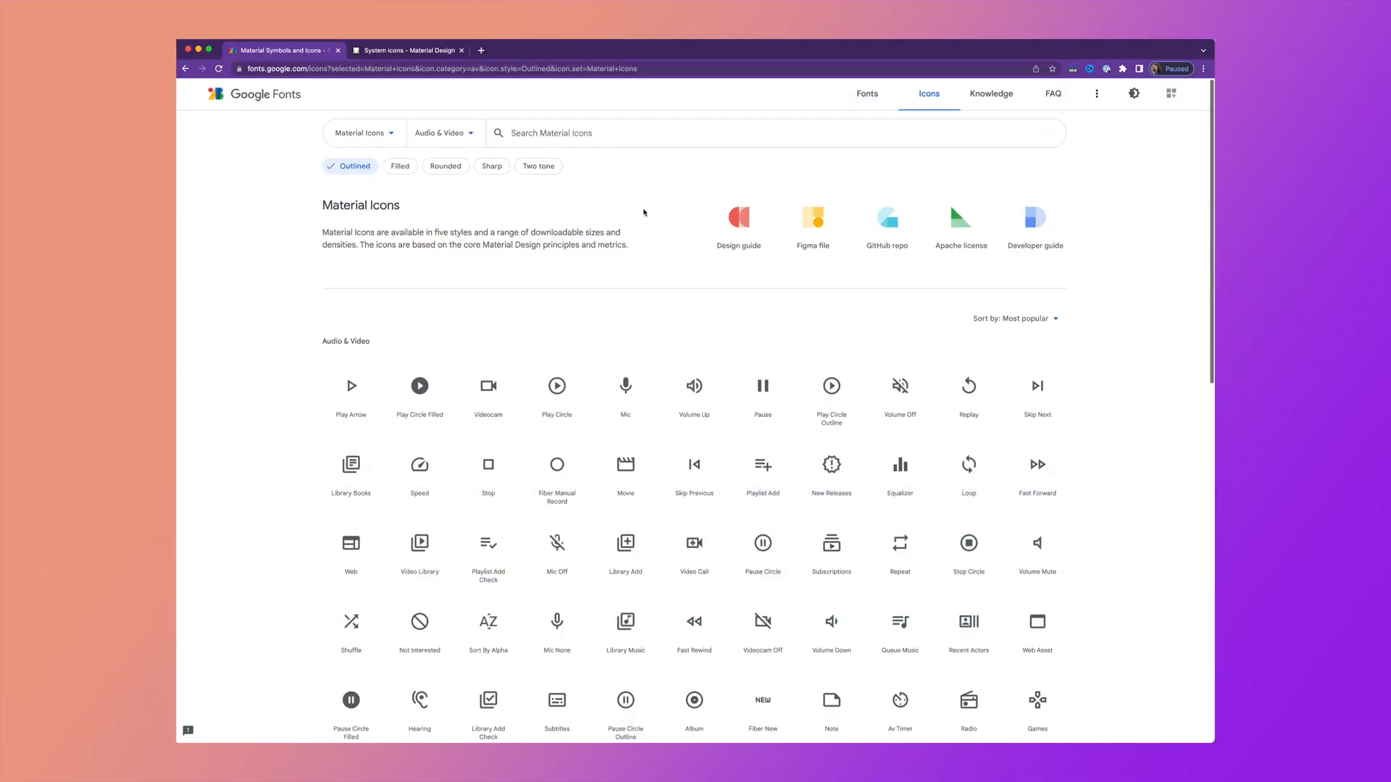
Step: Filter the Material Icons gallery to the Device category
click(443, 133)
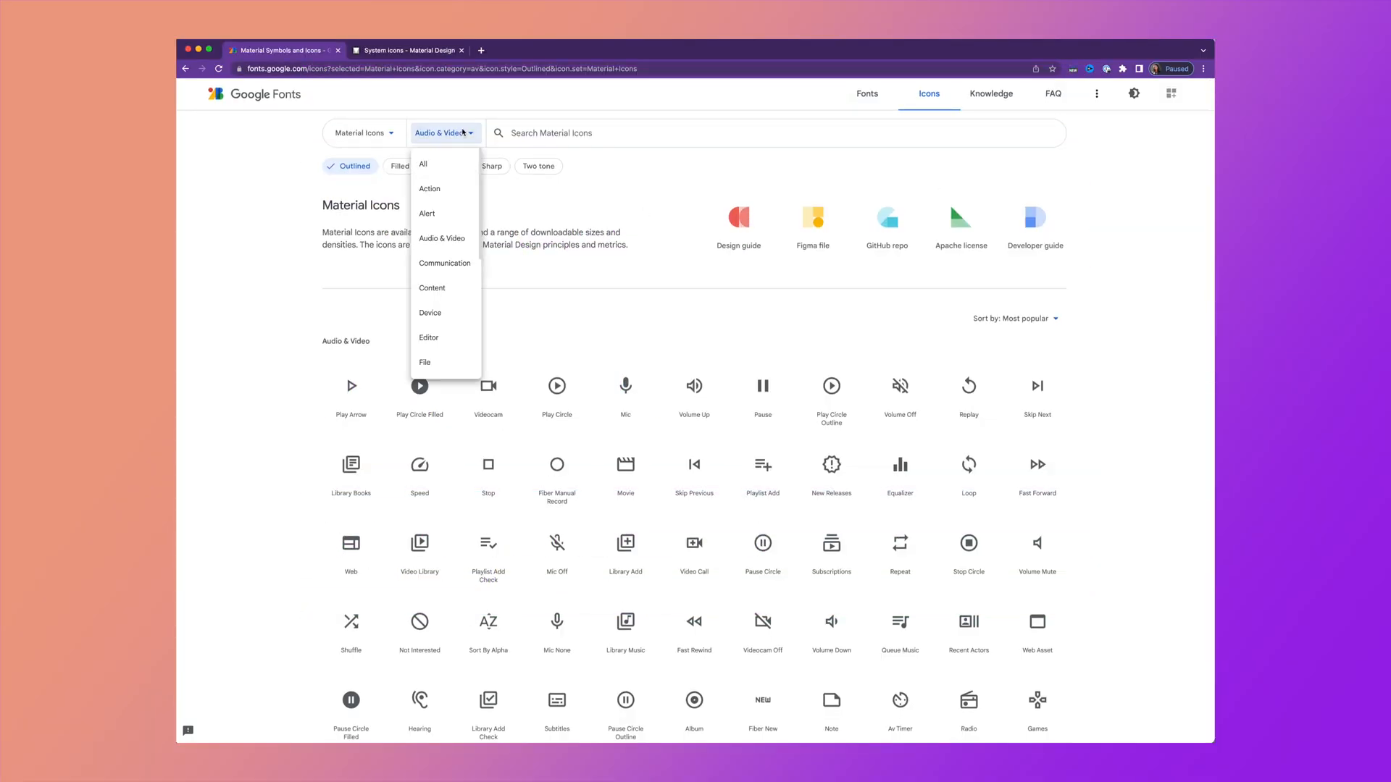
click(430, 312)
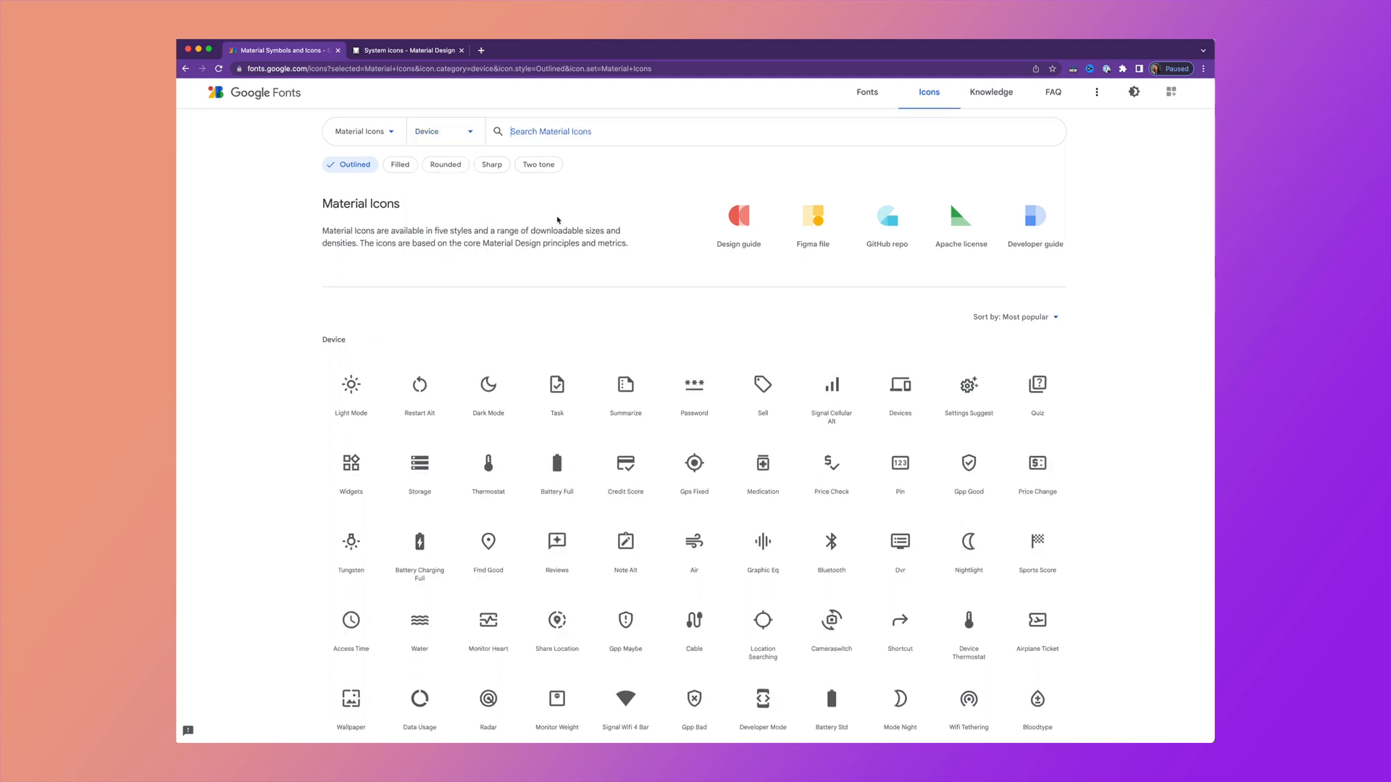
mouse_move(509, 190)
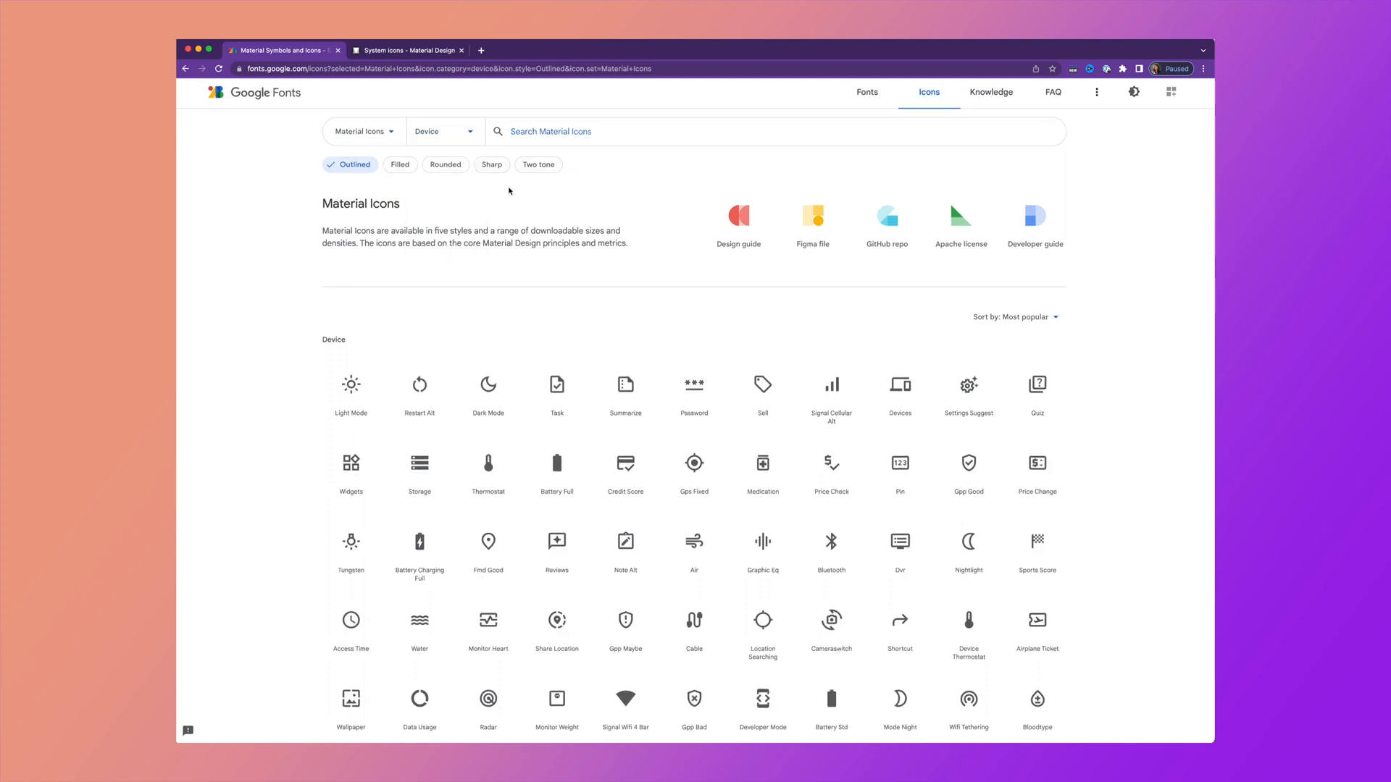
Step: Preview the Device icons in Filled, Rounded and another style, ending on Filled
click(399, 164)
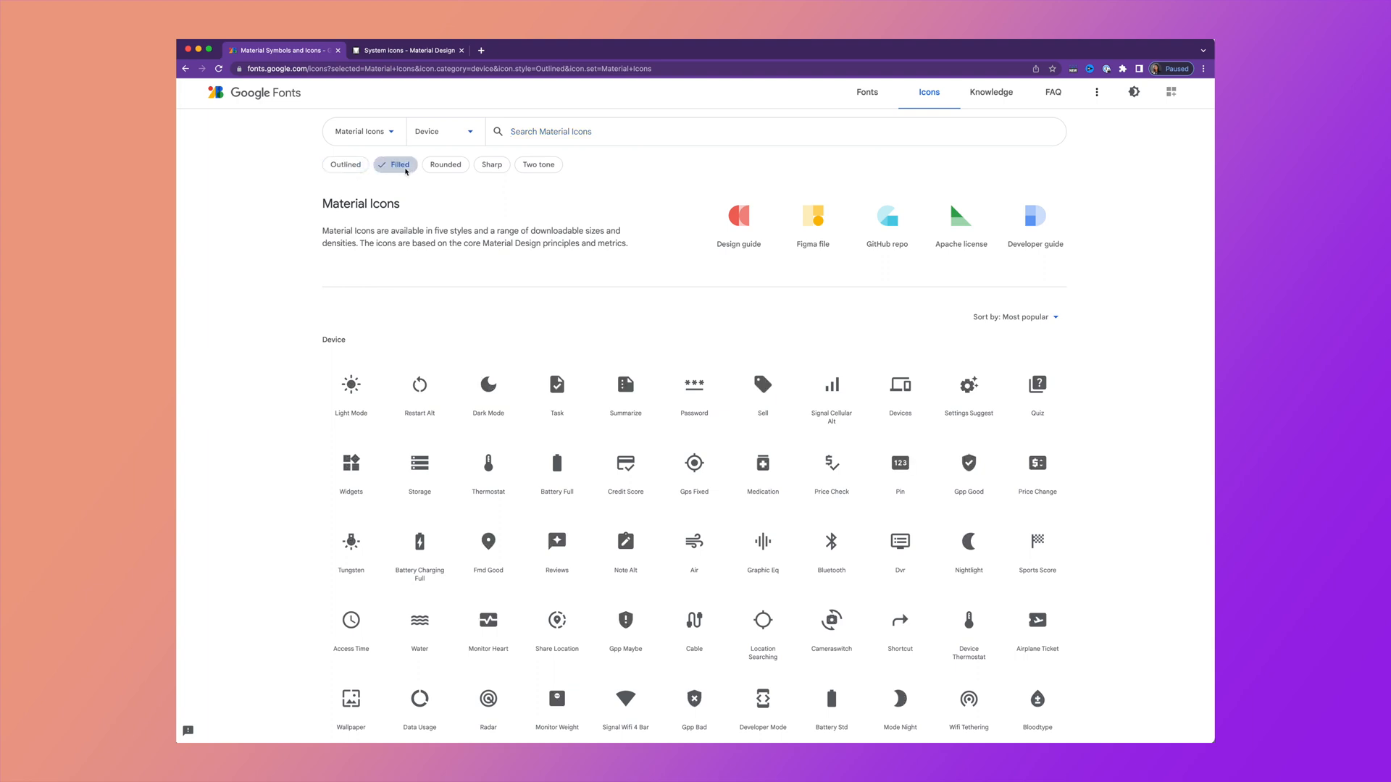
click(486, 164)
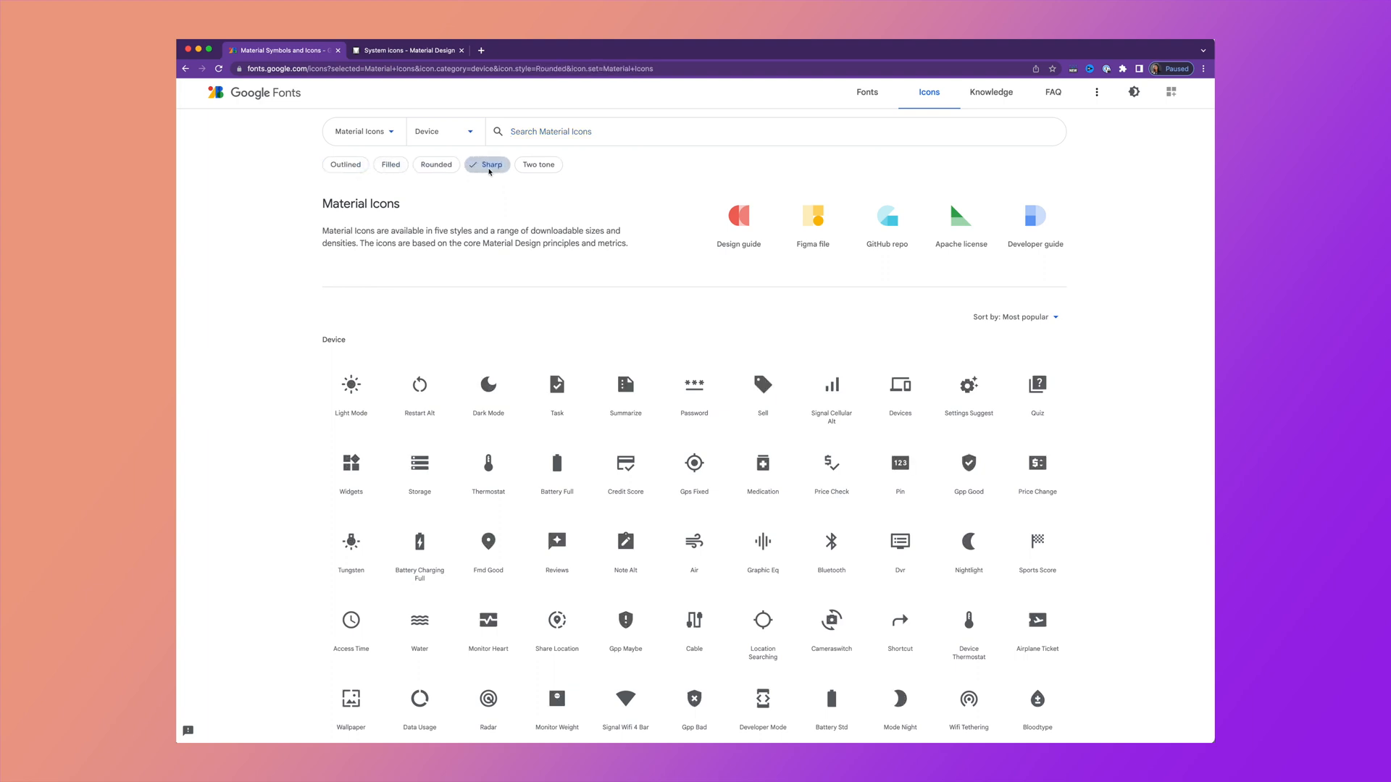
click(395, 164)
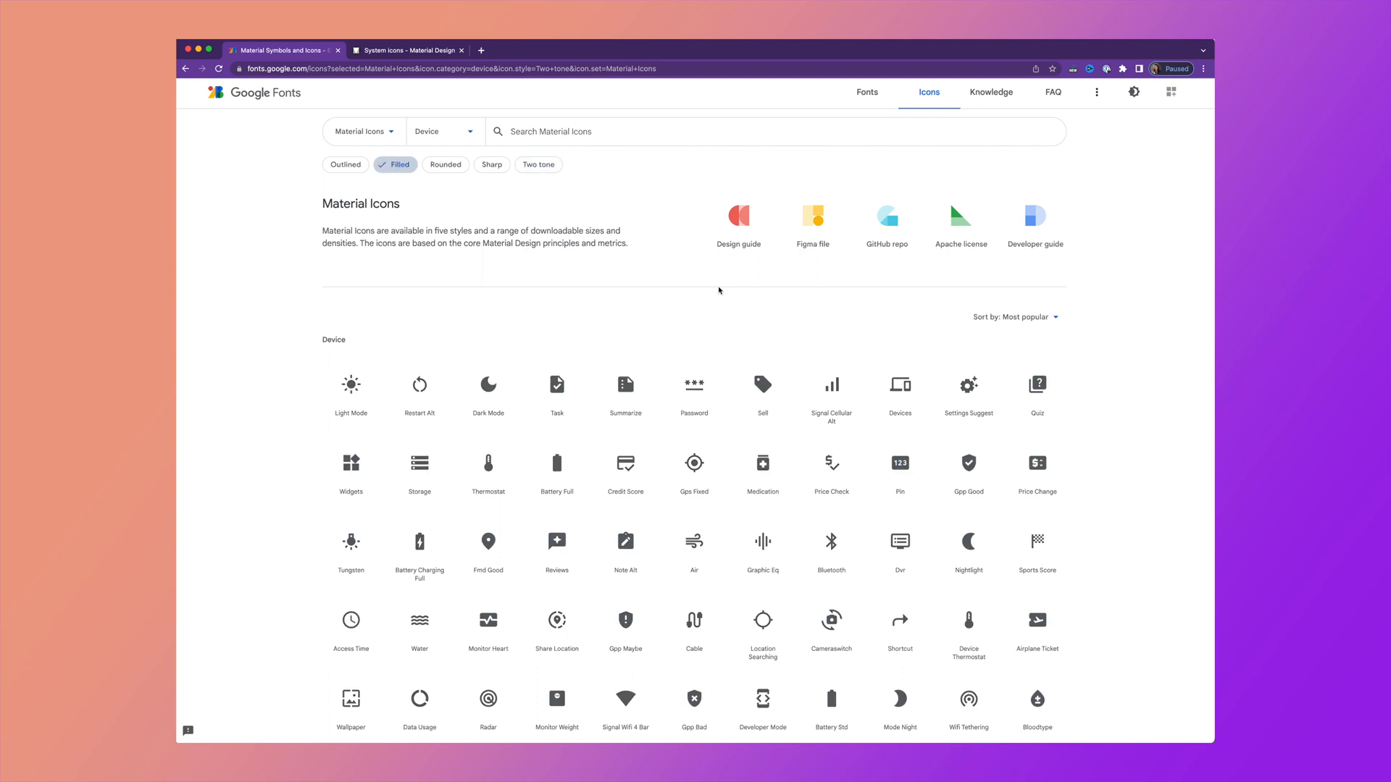
click(350, 384)
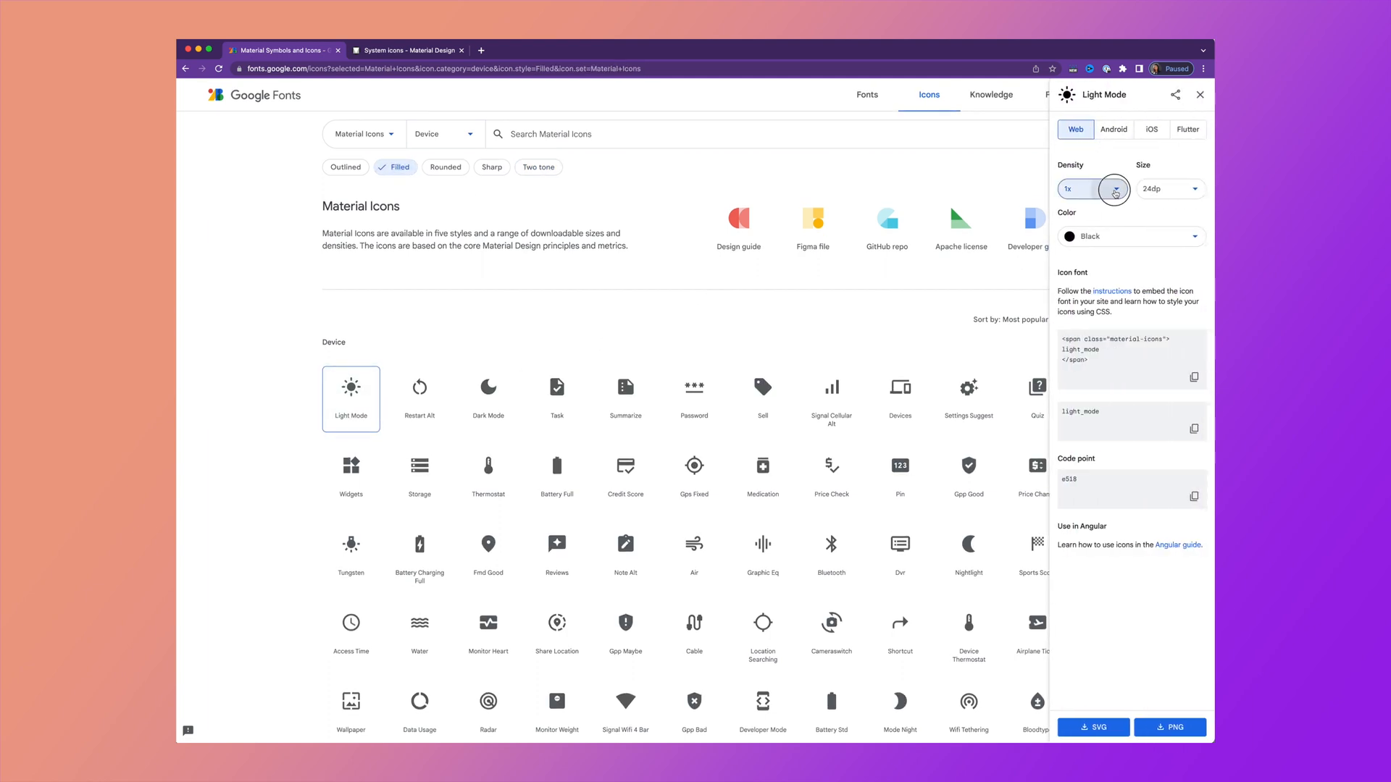
Step: Review Light Mode's density and size options and try White colour before returning to Black
click(1092, 188)
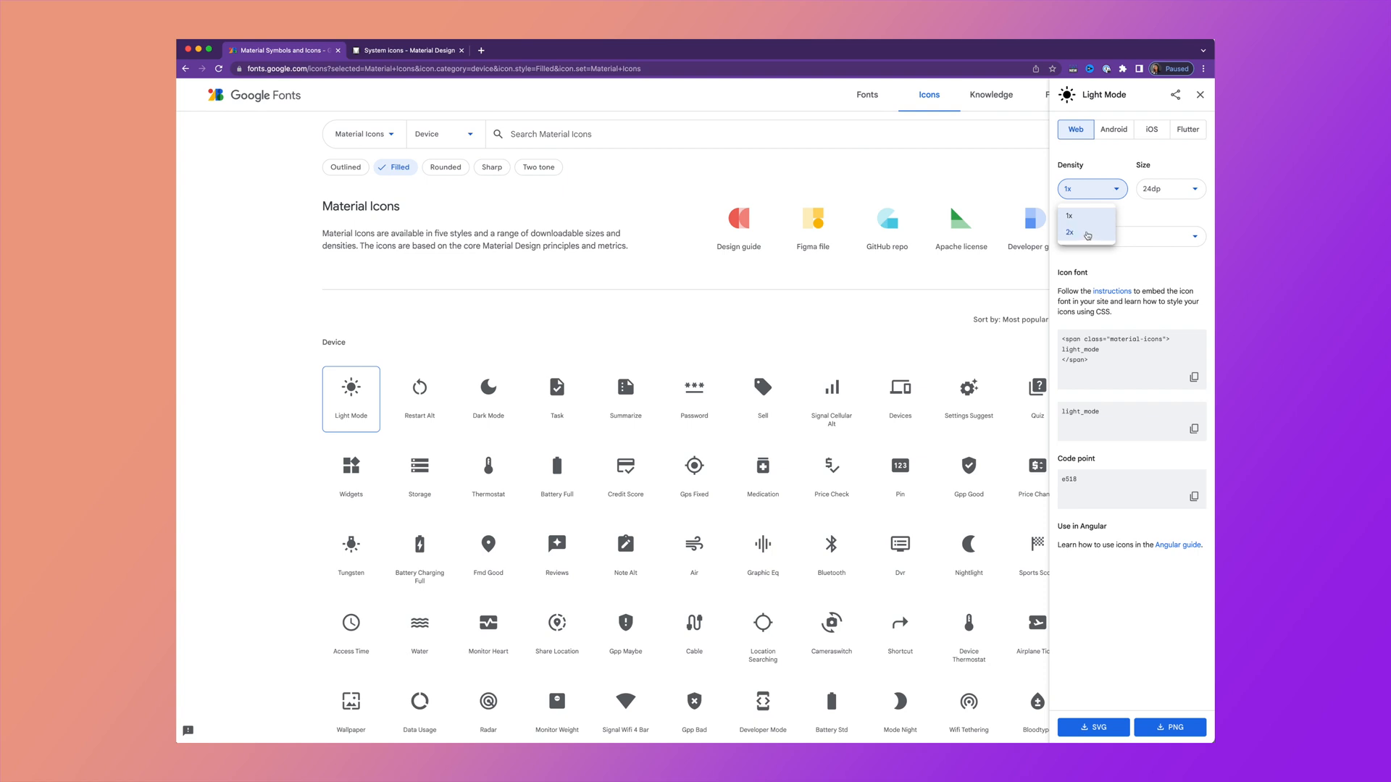
click(1168, 189)
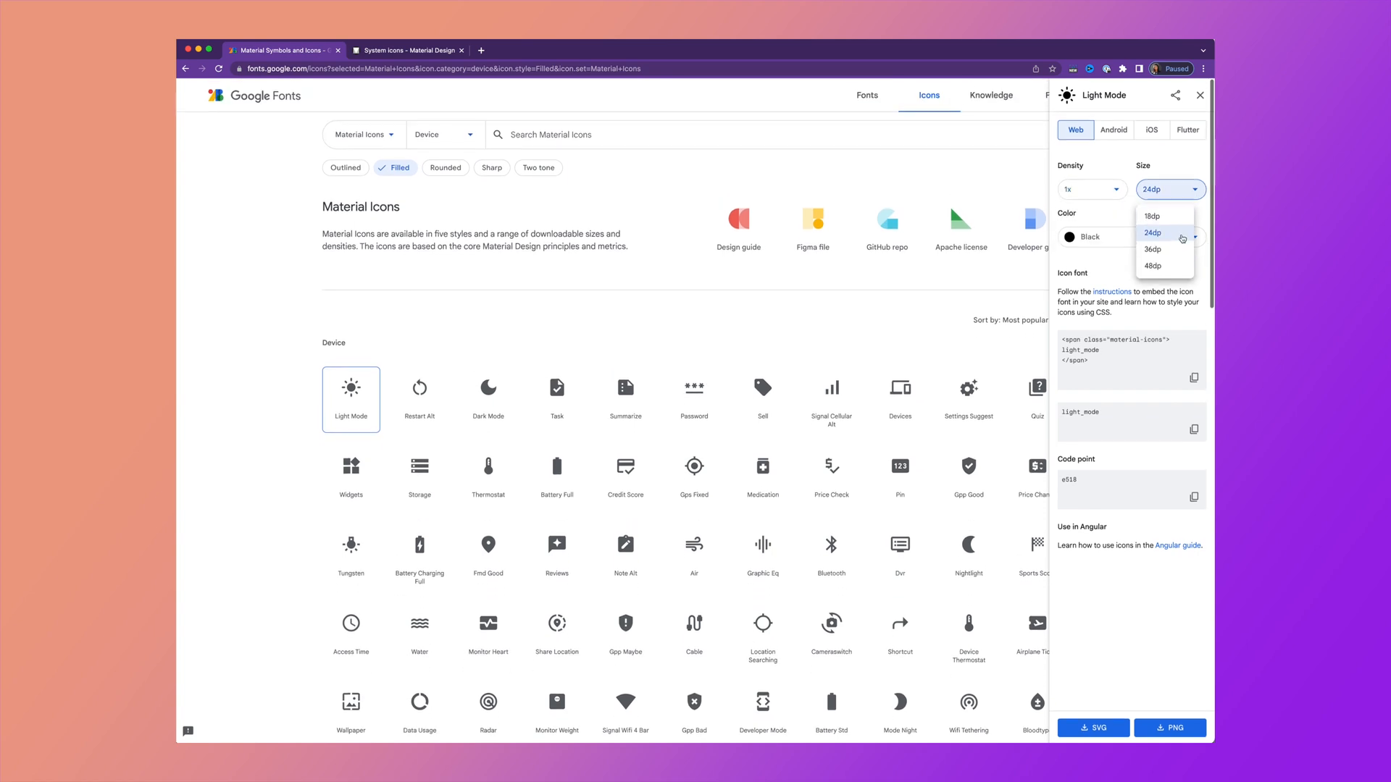
click(1130, 236)
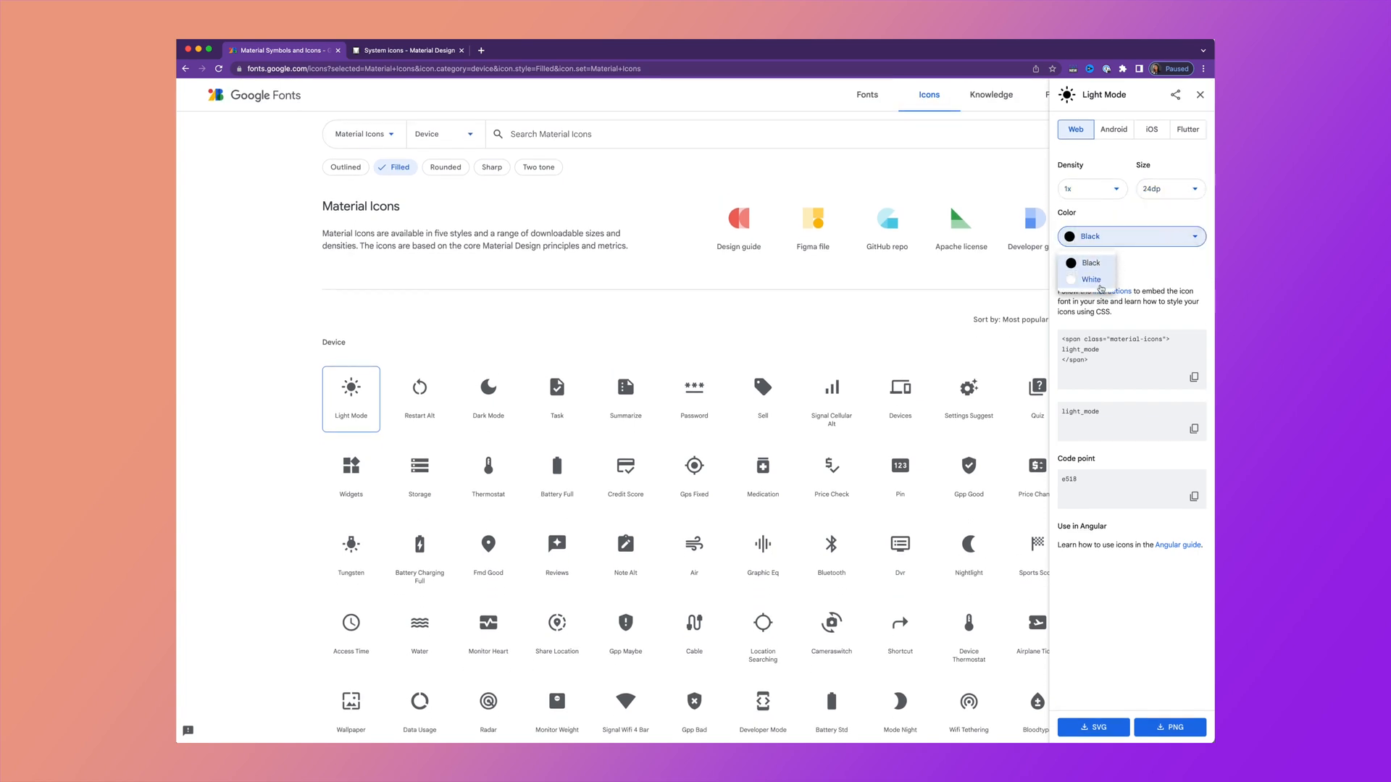
click(1089, 279)
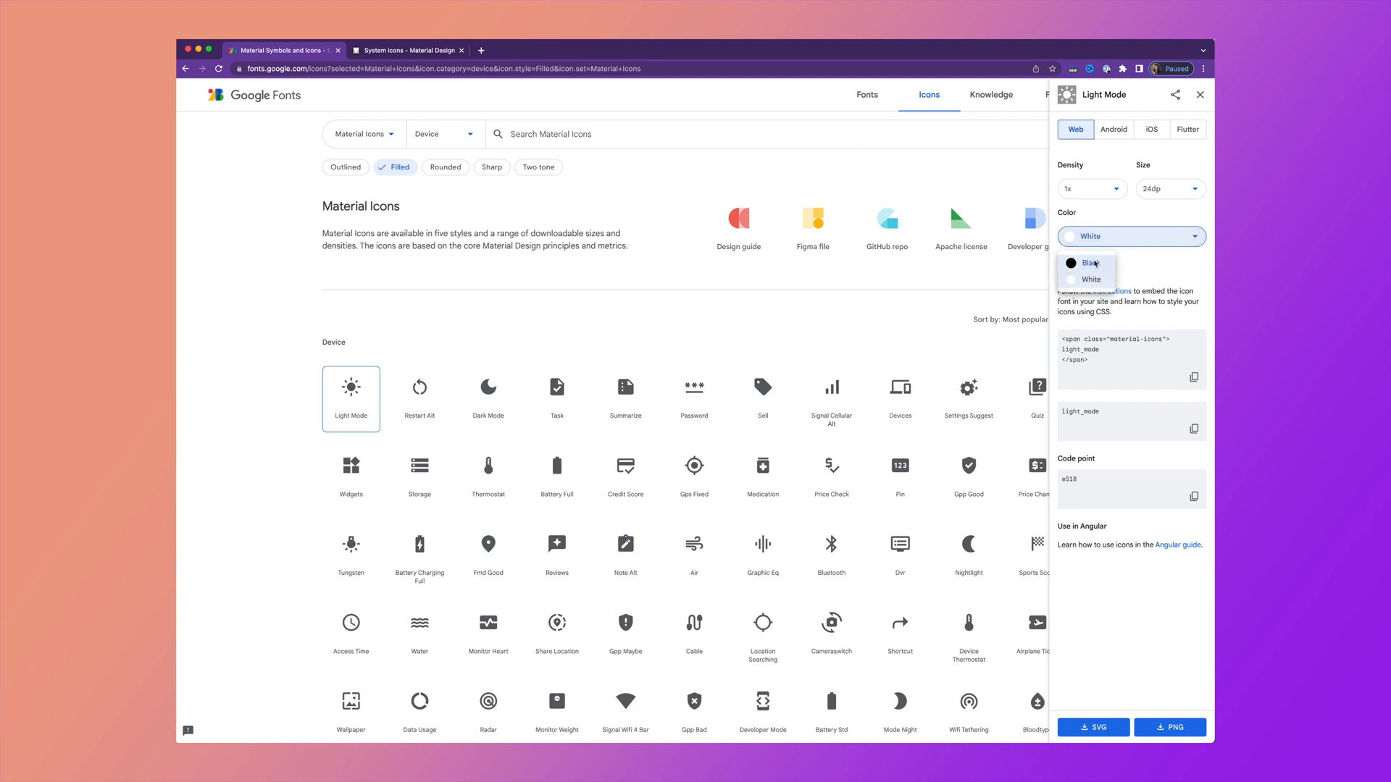
click(1085, 262)
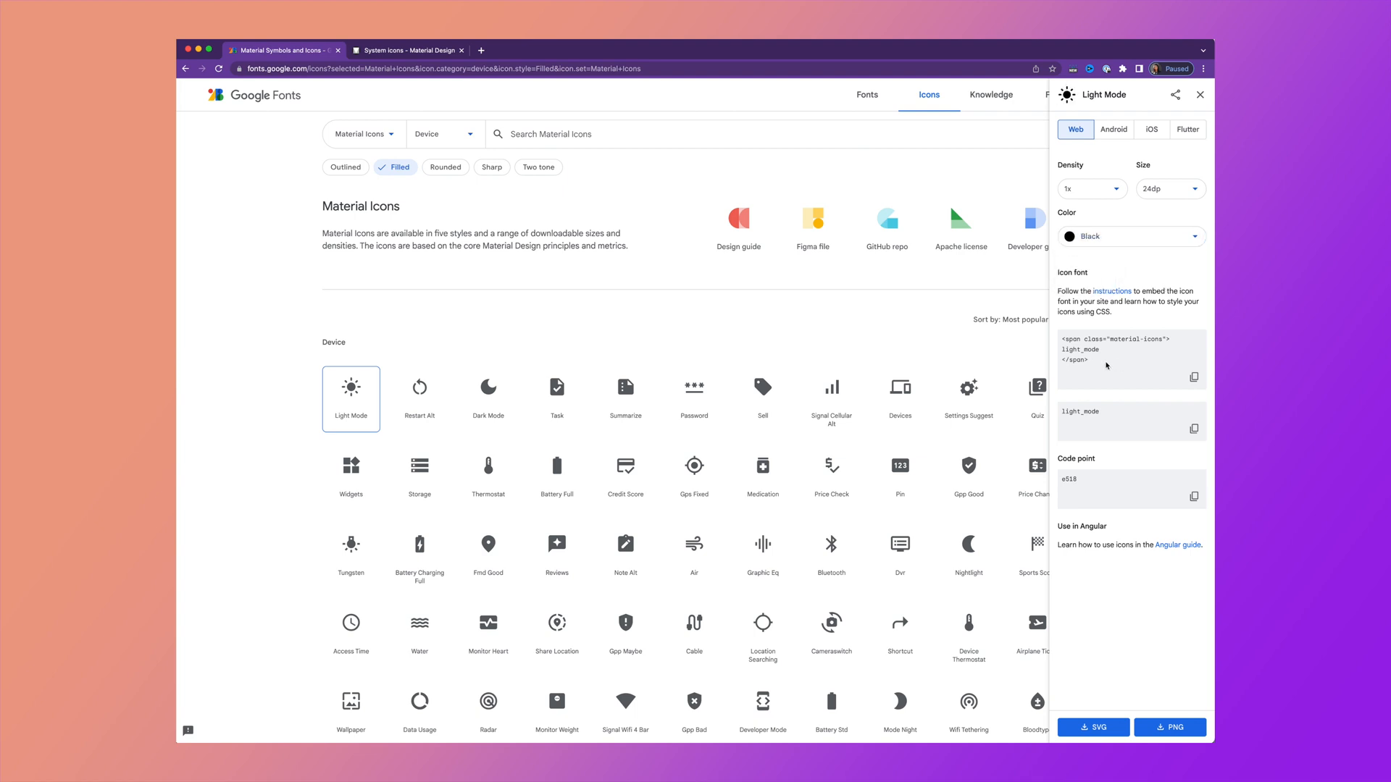
mouse_move(1095, 521)
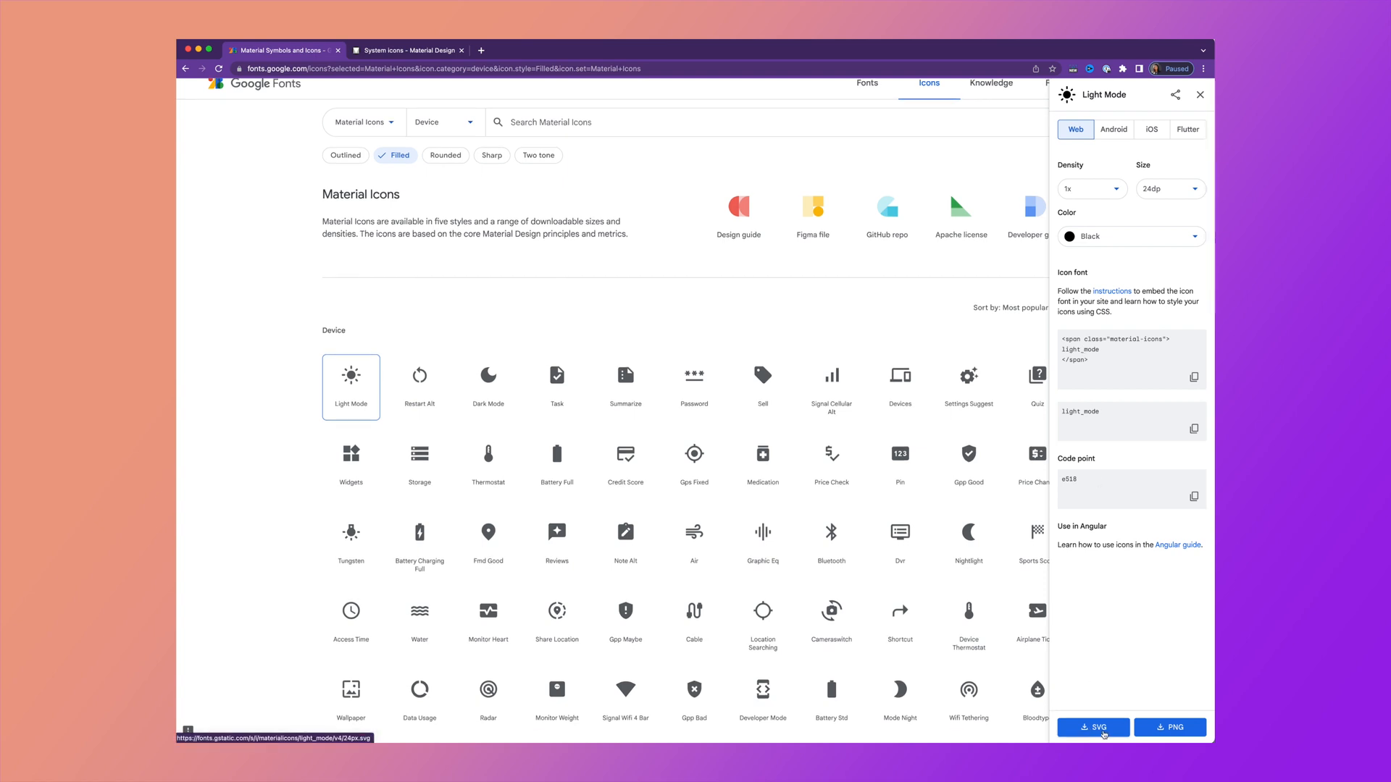
Step: Download the Light Mode icon as SVG
click(900, 374)
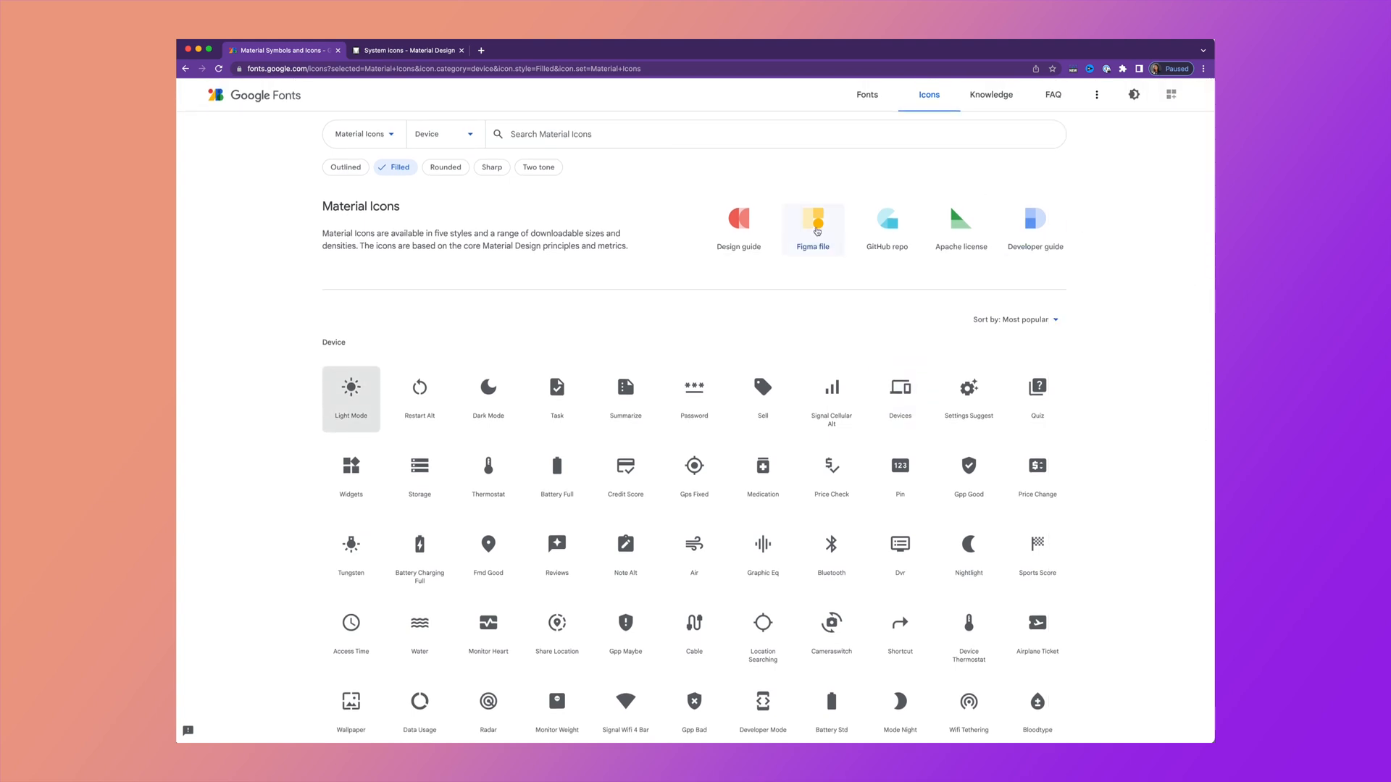
Step: Open the Material Design Icons Figma Community file from the Material Icons page
click(811, 227)
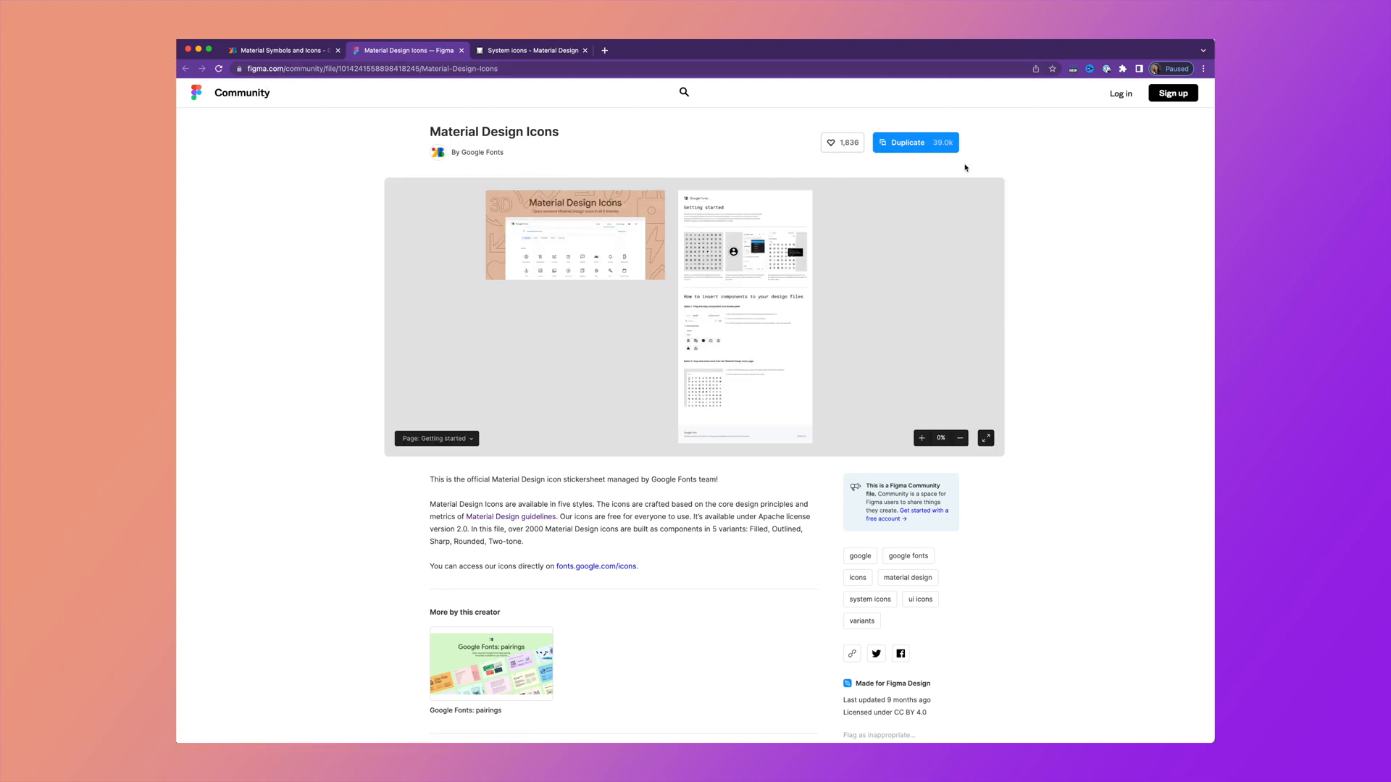
click(914, 142)
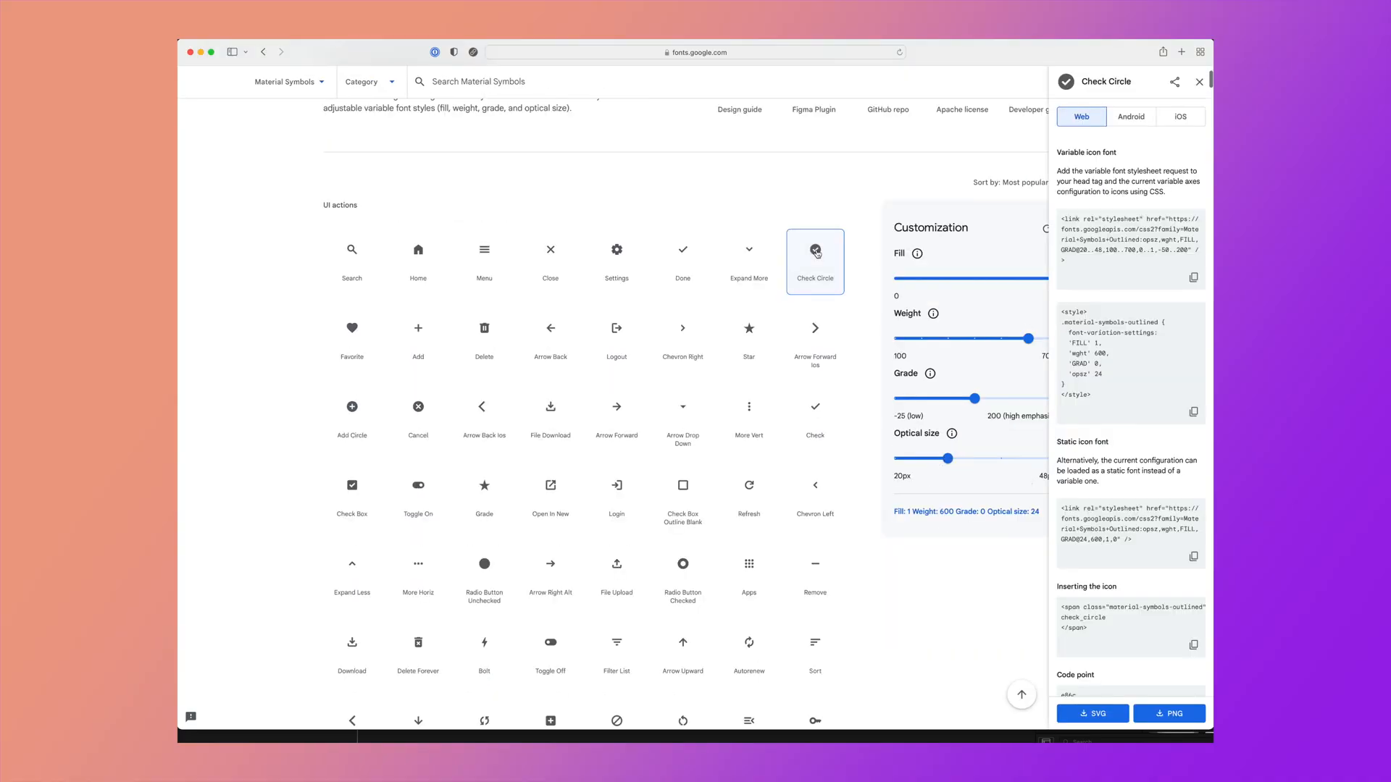
Step: Download the customised Check Circle symbol as PNG and close its details
scroll(up, 3)
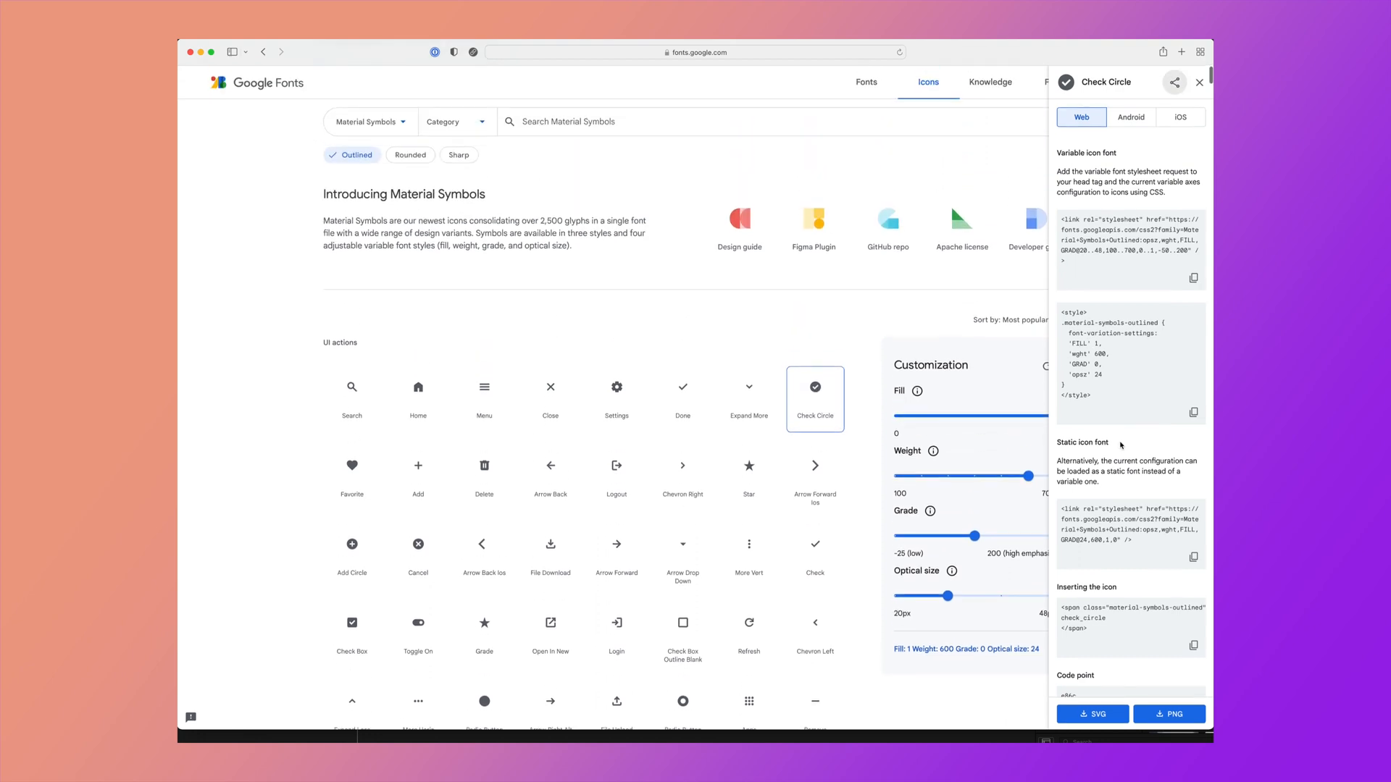
click(1169, 714)
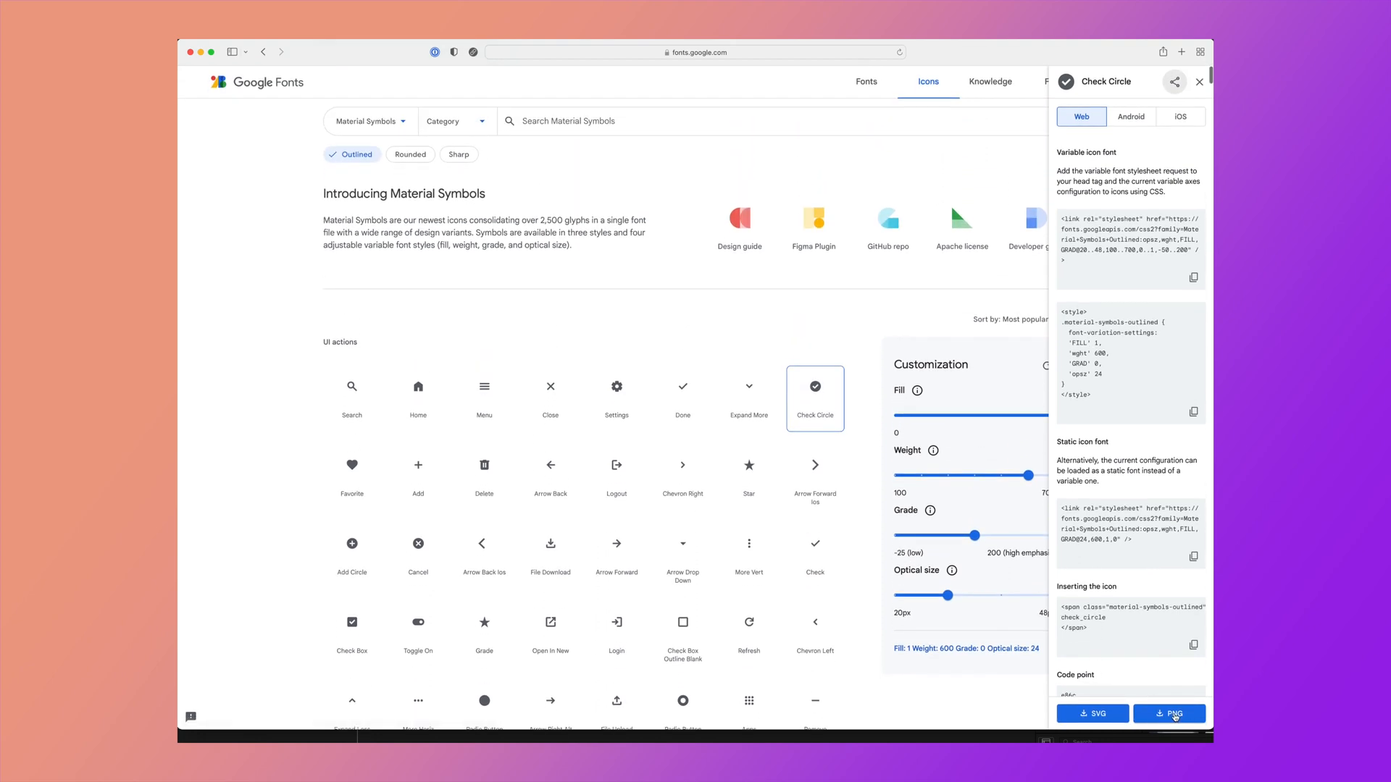
click(1198, 81)
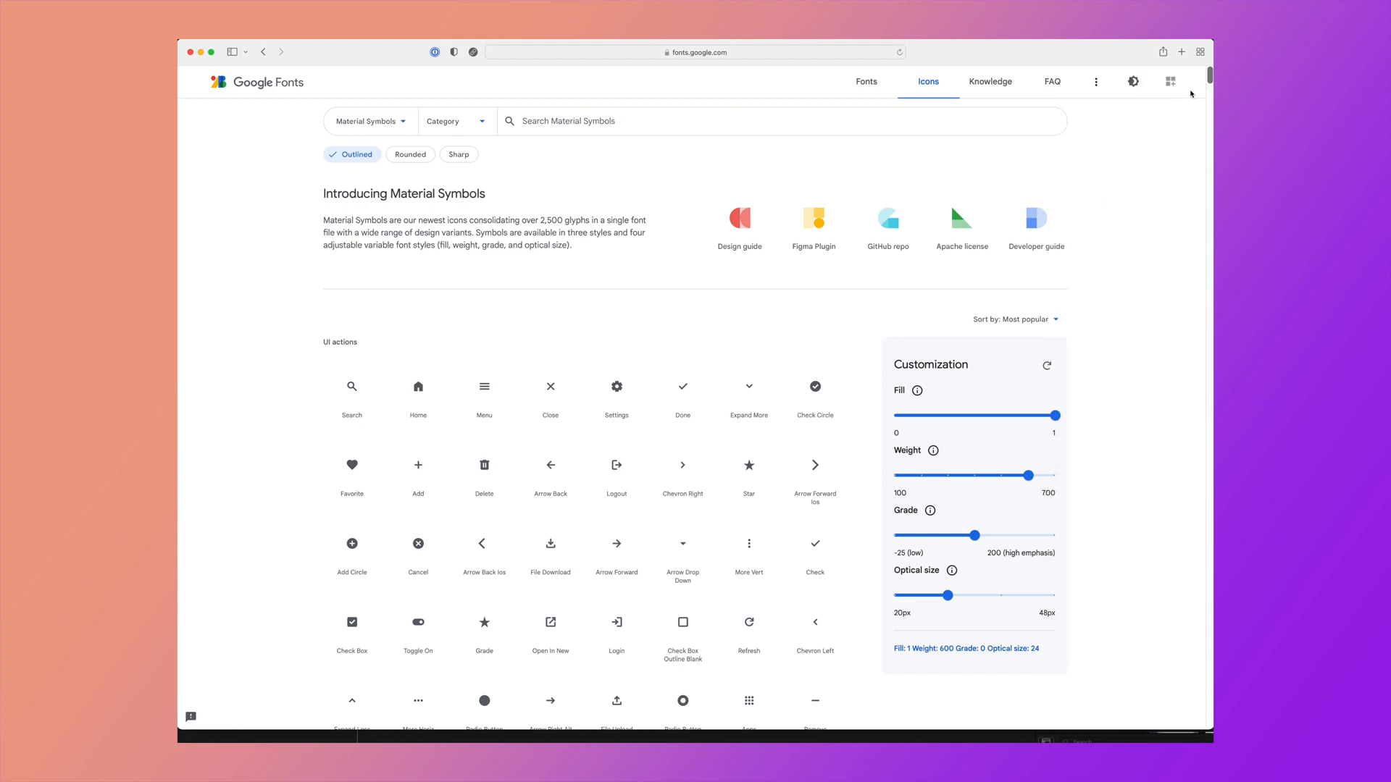
mouse_move(812, 219)
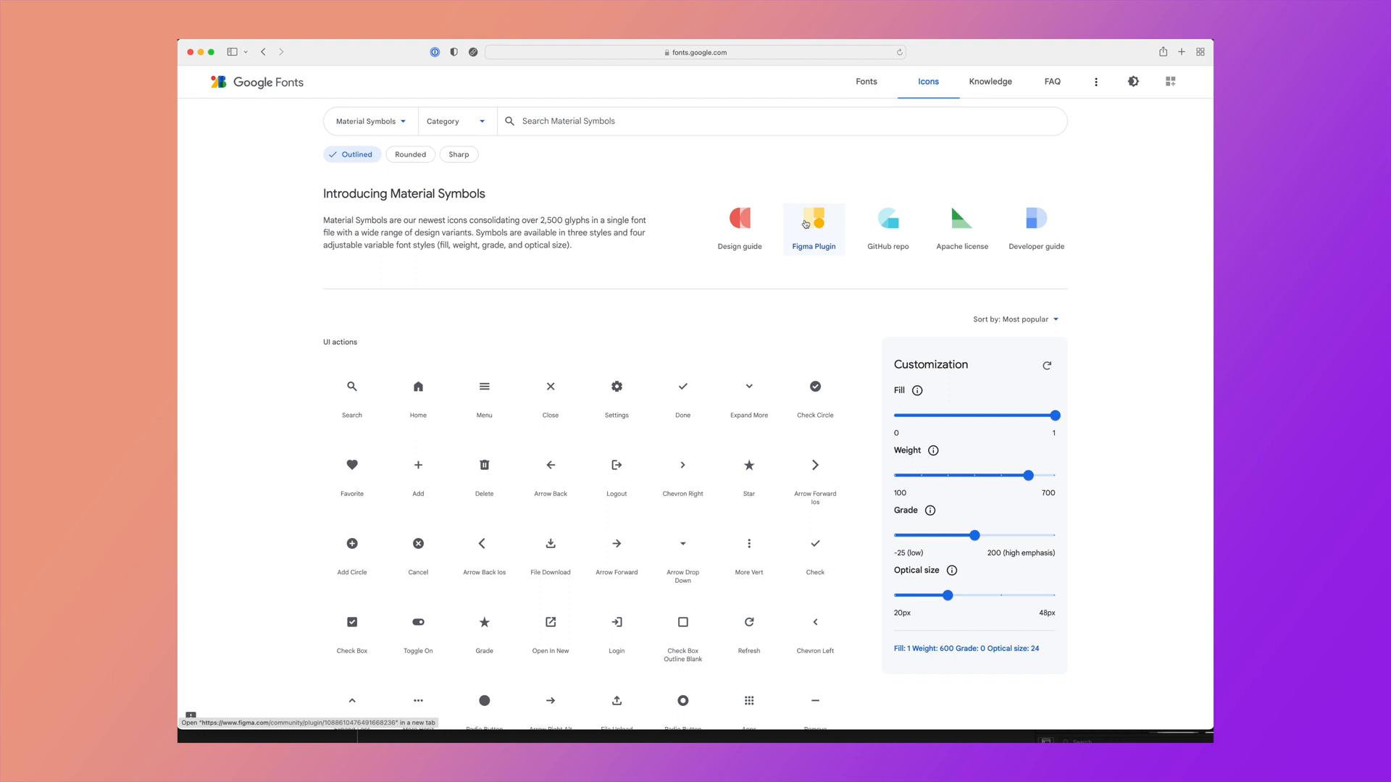
Step: Launch the Material Symbols plugin in a Figma design file
click(813, 220)
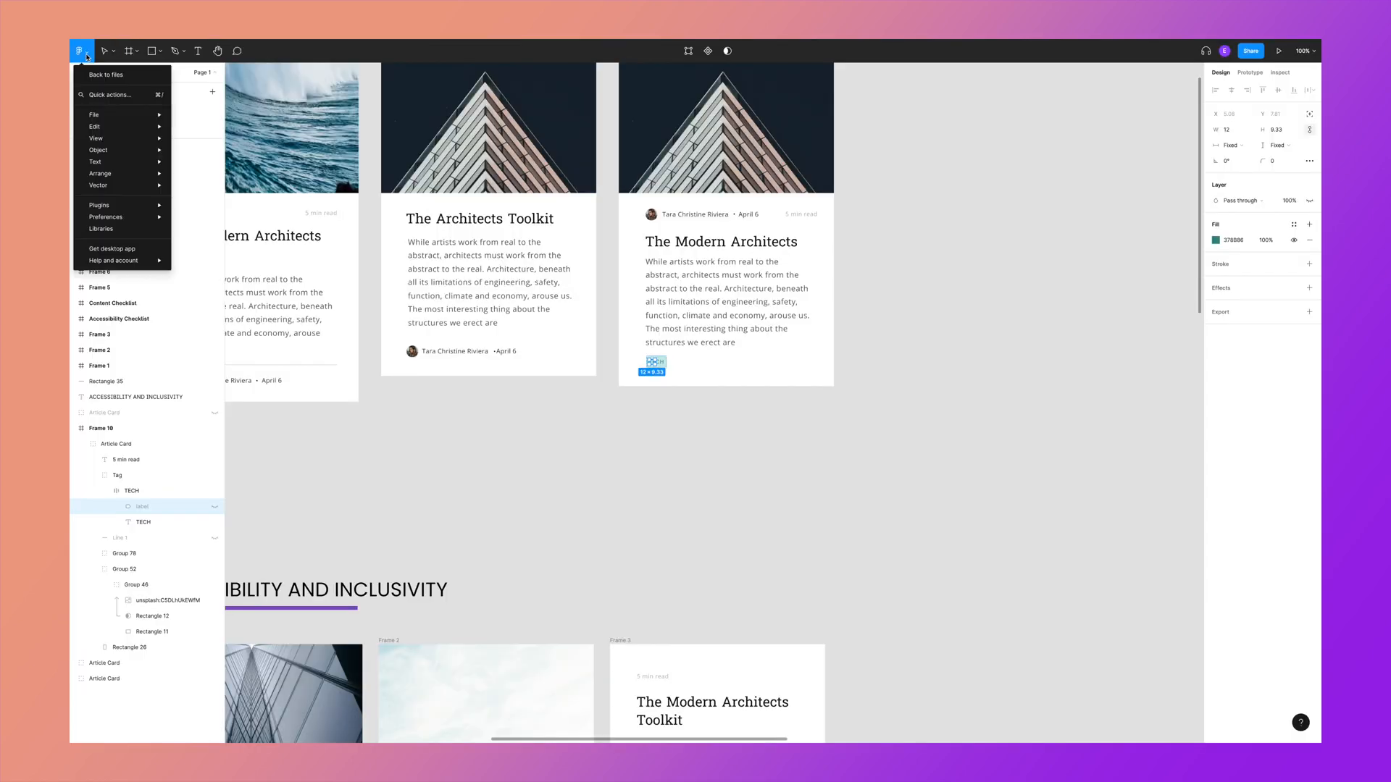
click(98, 205)
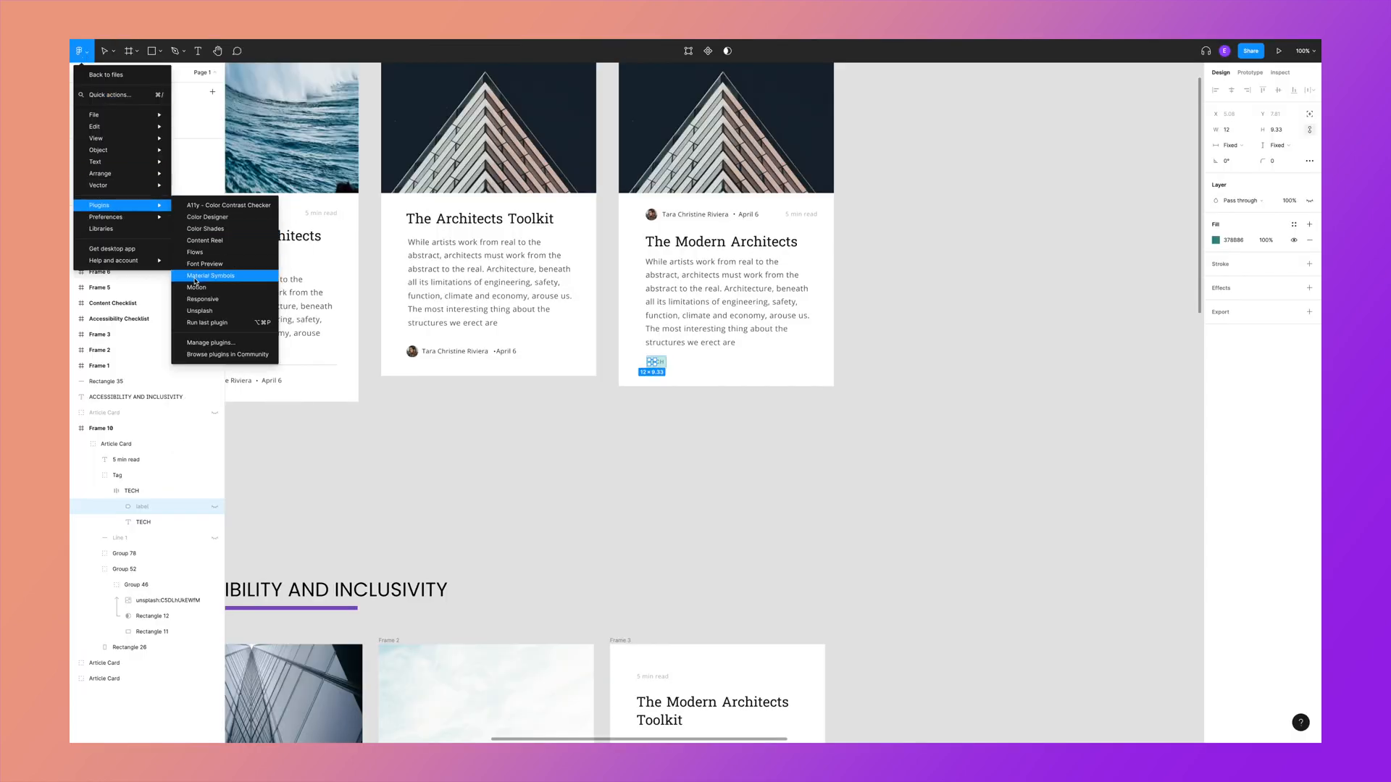
click(210, 276)
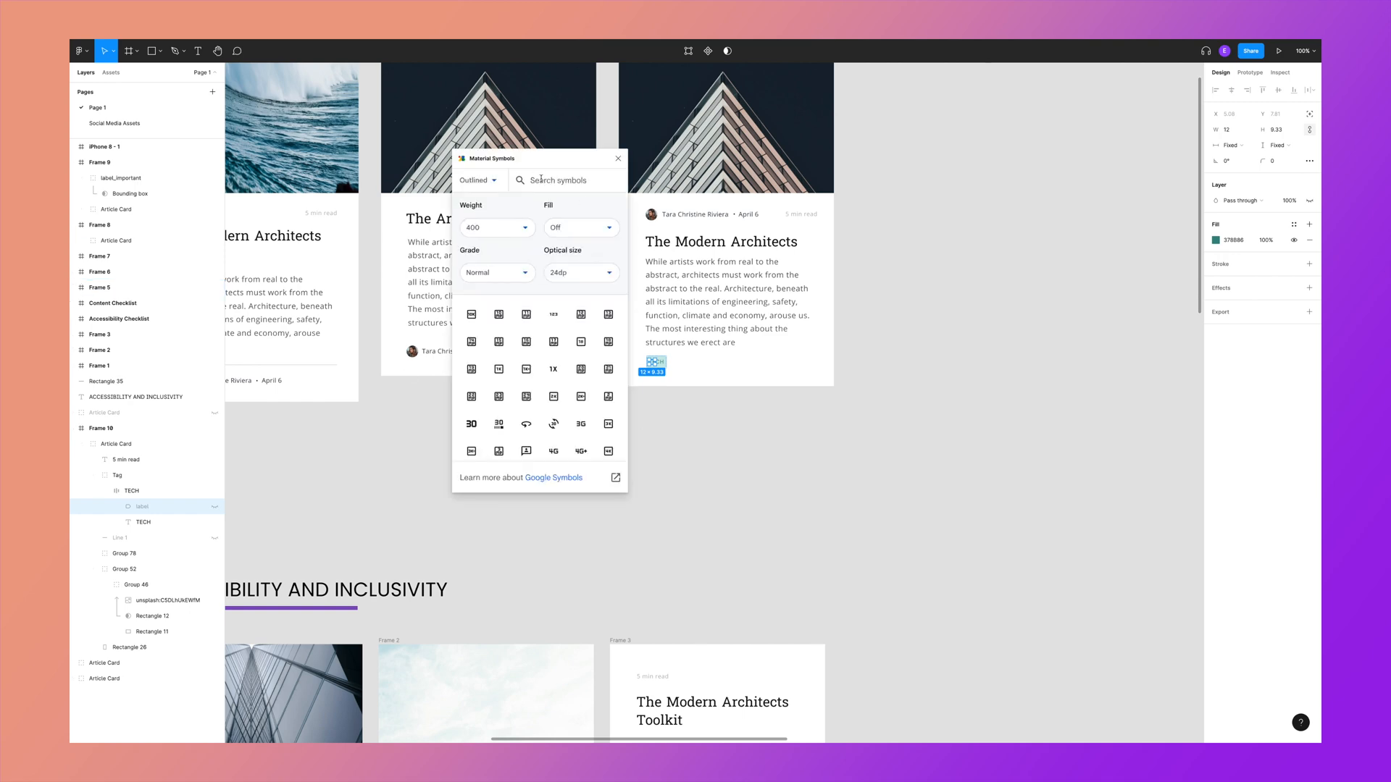
Step: Search the plugin for 'Tag', insert the label symbol and adjust its fill option
text(Tag)
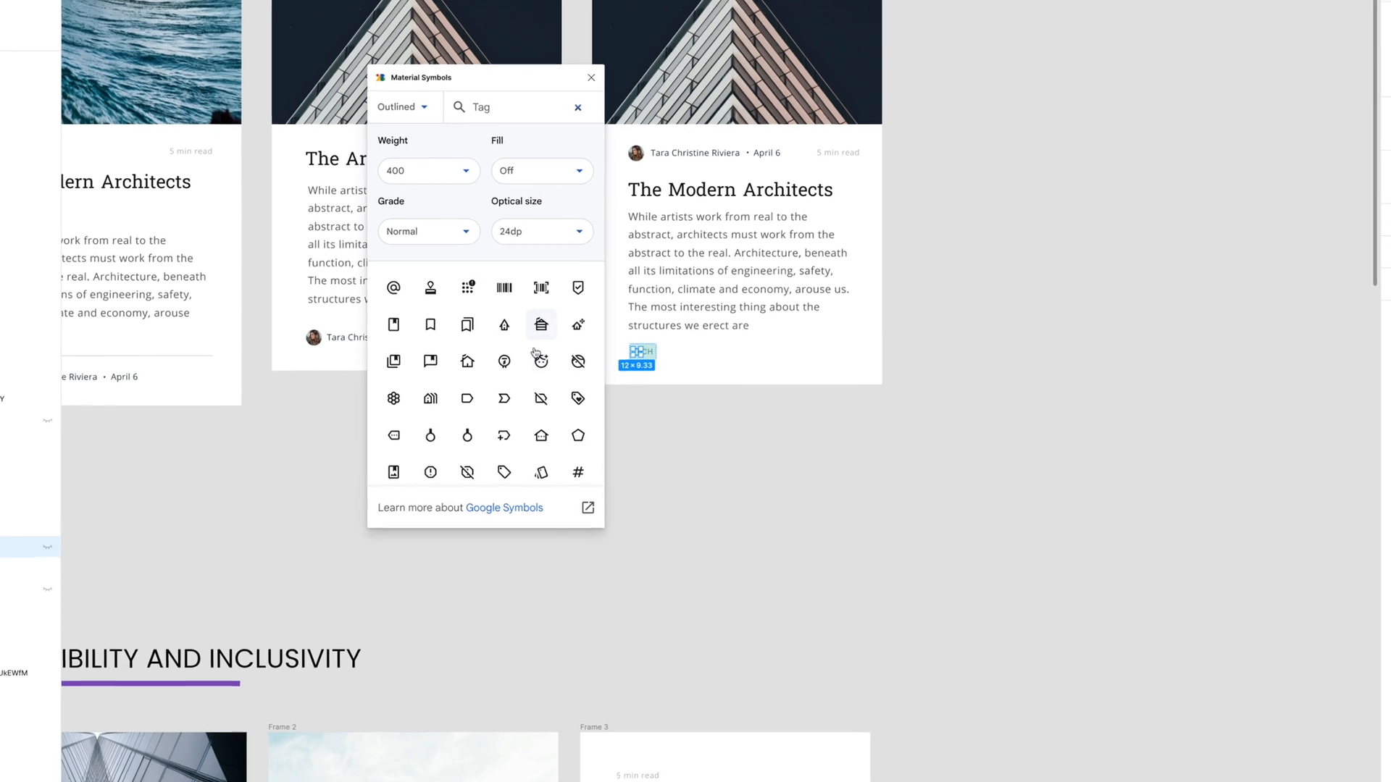
click(528, 150)
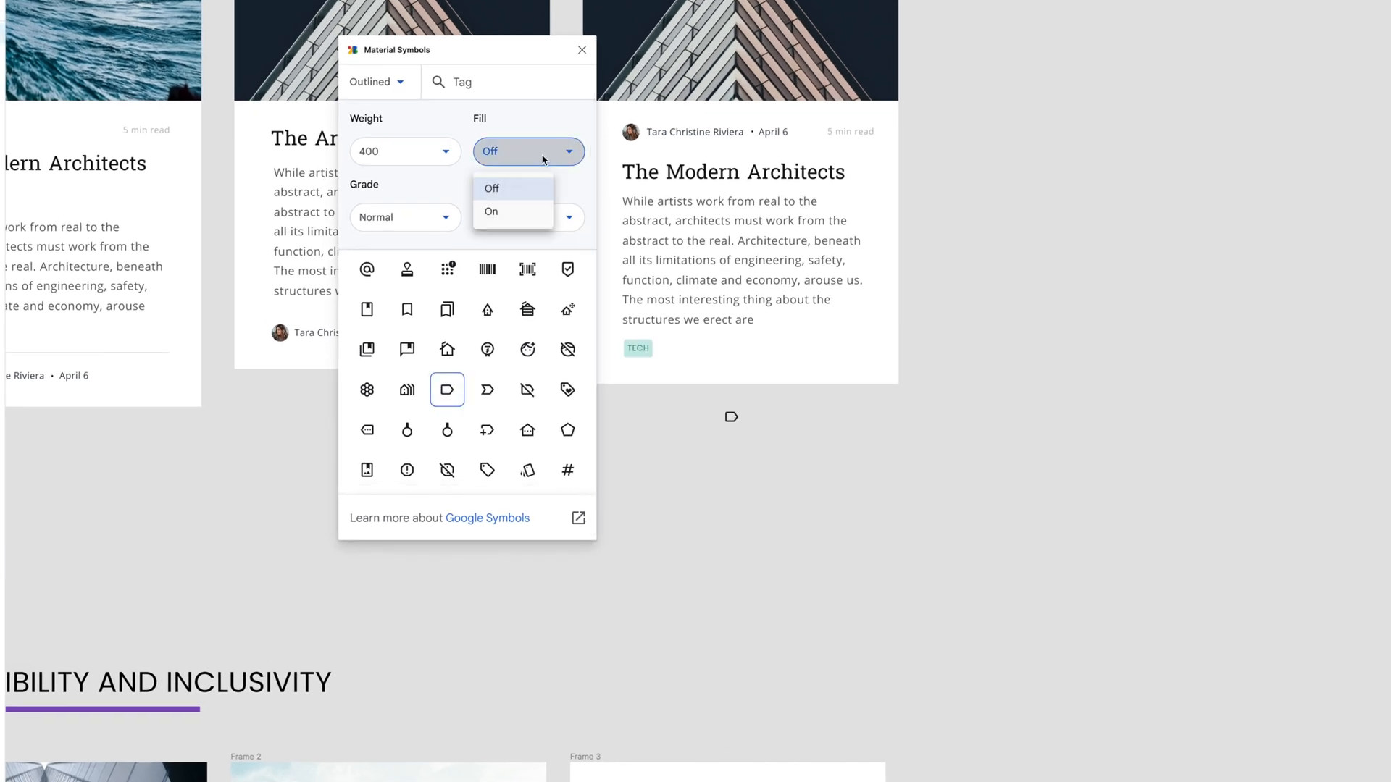
click(490, 211)
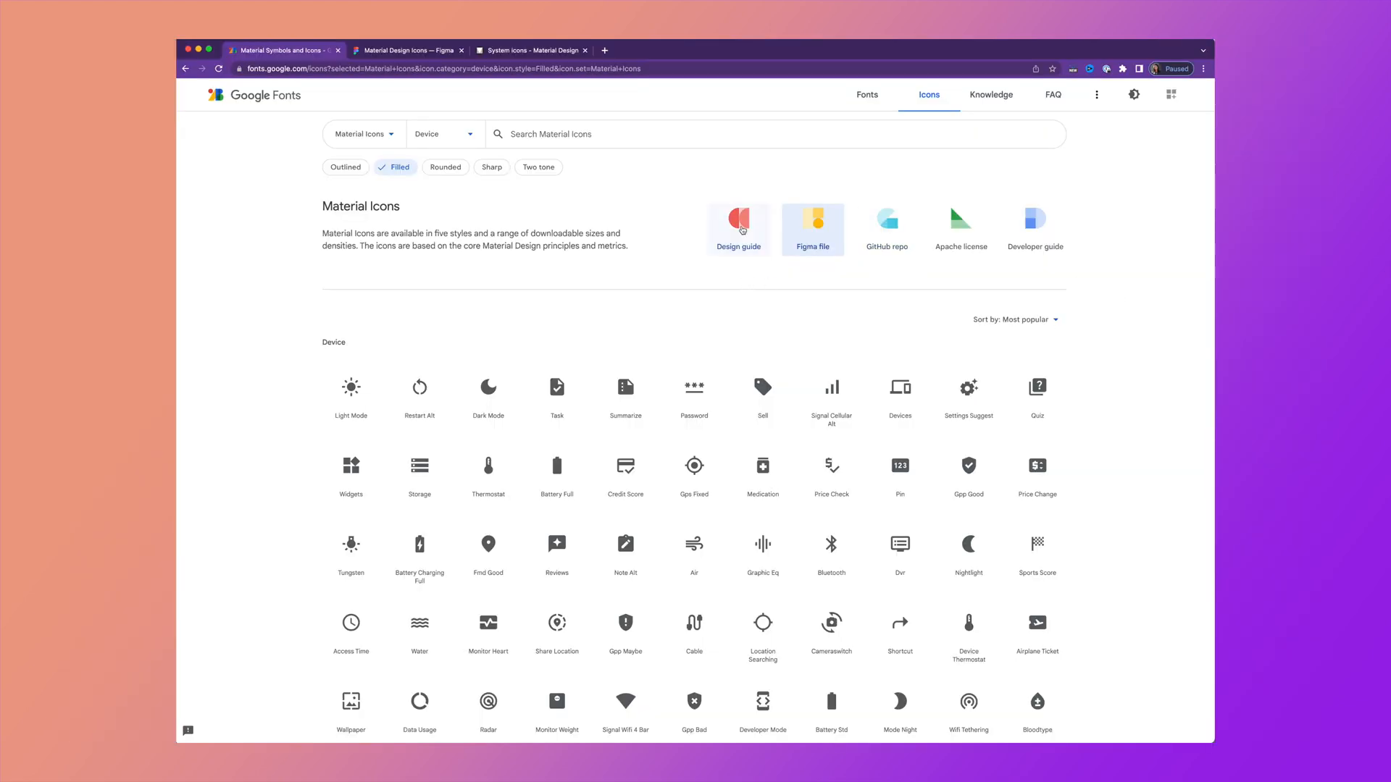
Step: Open the Material Design system icons guide from Google Fonts
click(532, 50)
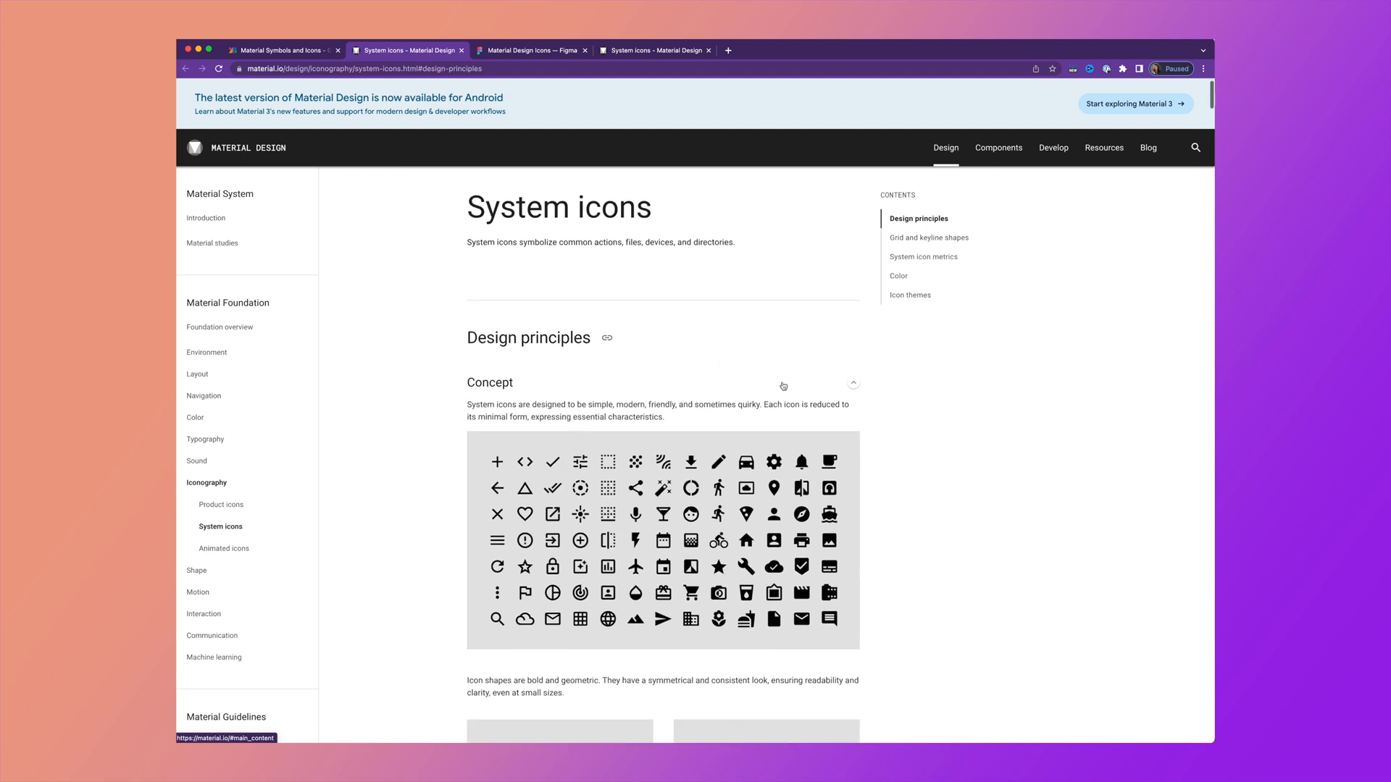
Step: Scroll the System icons guide down to the Grid and keyline shapes Icon sizes section
scroll(down, 3)
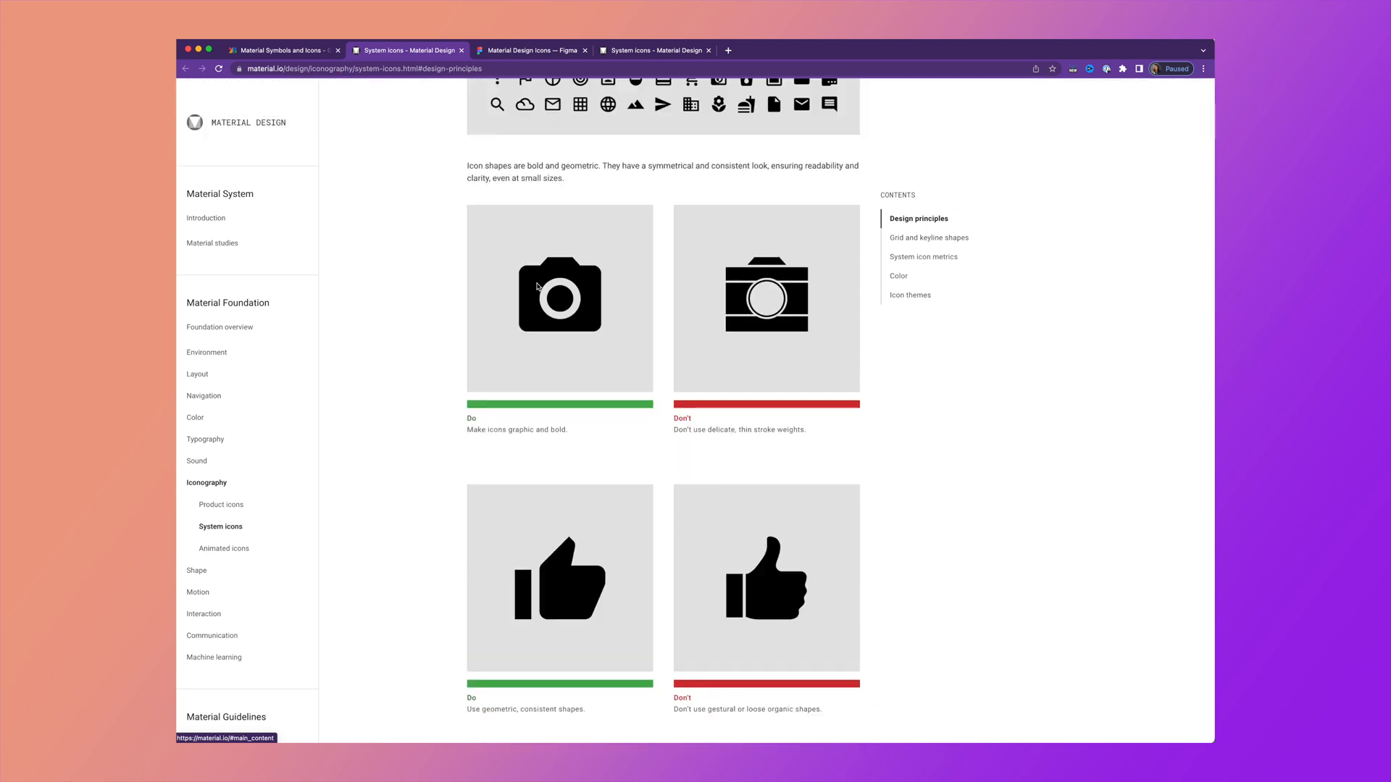
scroll(down, 3)
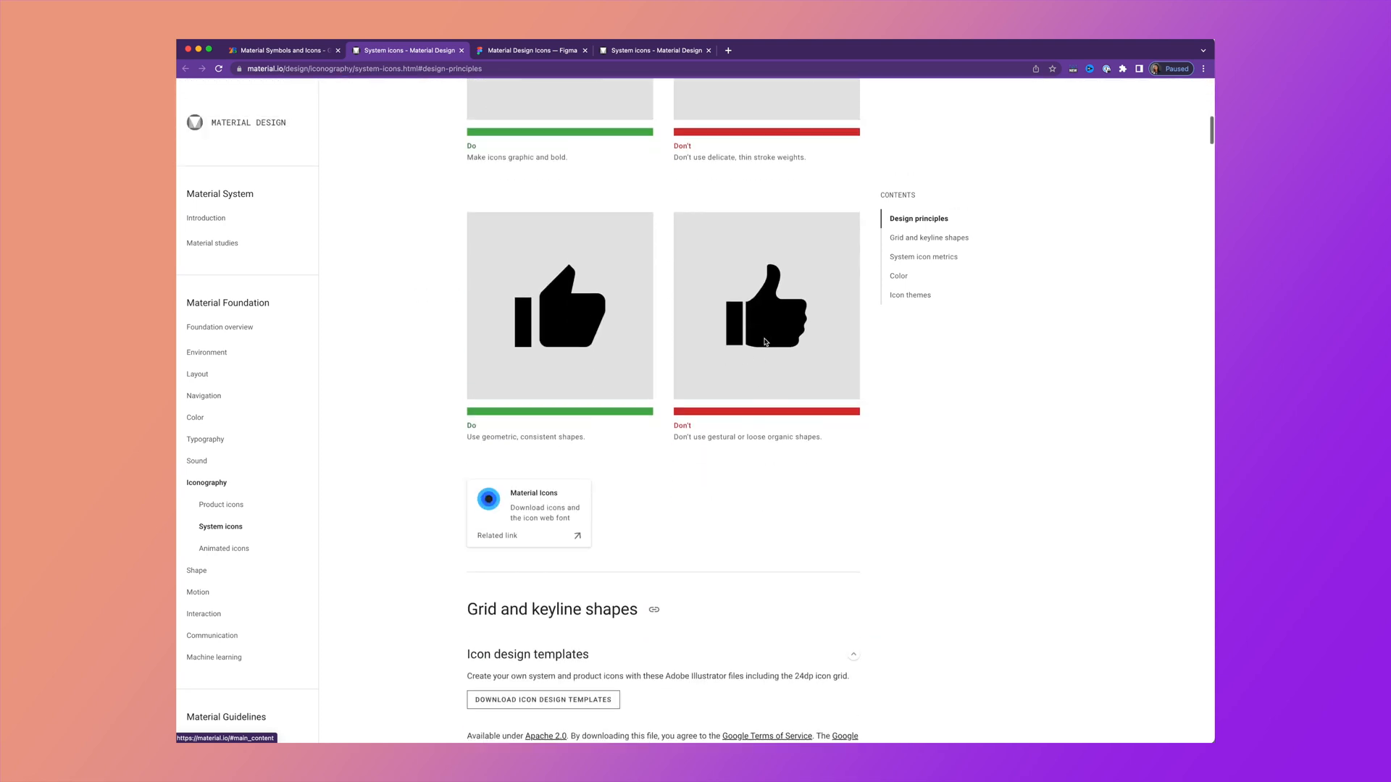
scroll(down, 3)
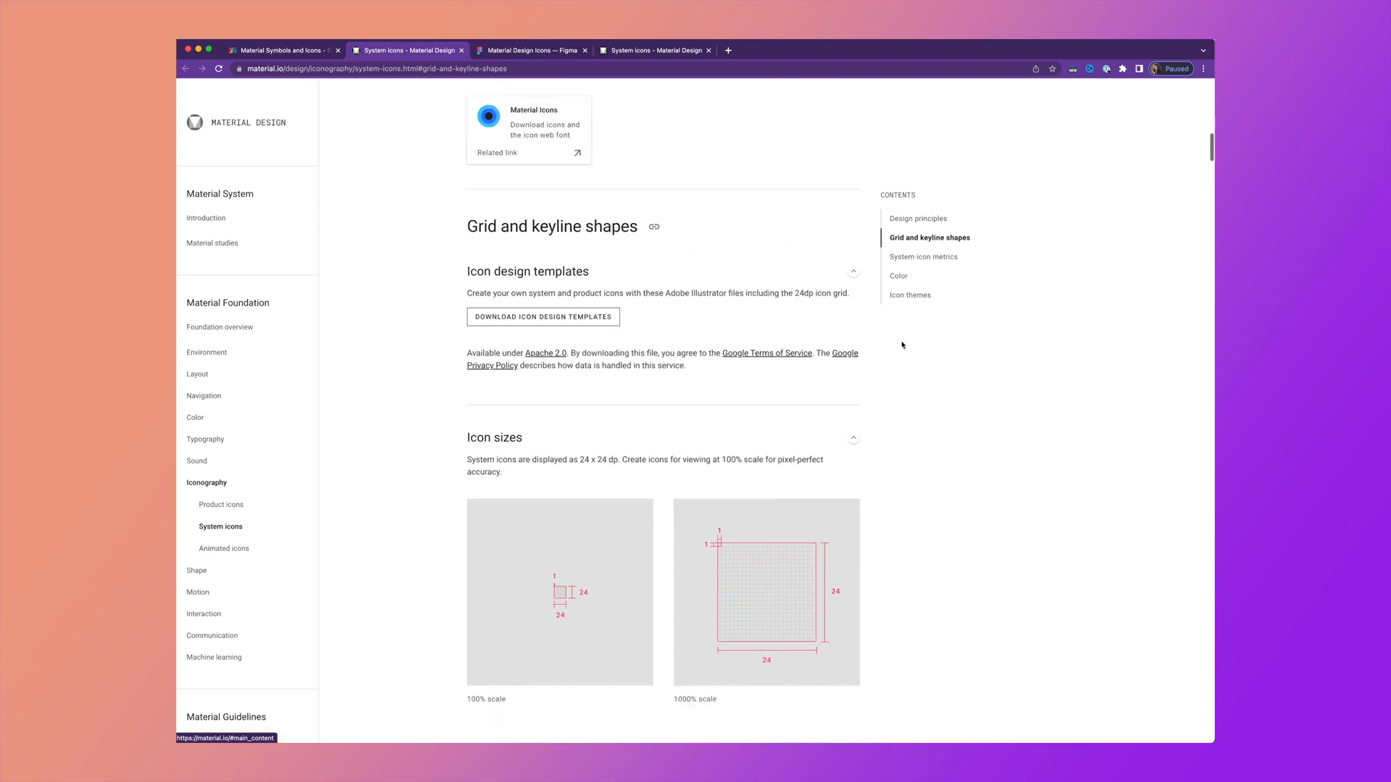
scroll(down, 3)
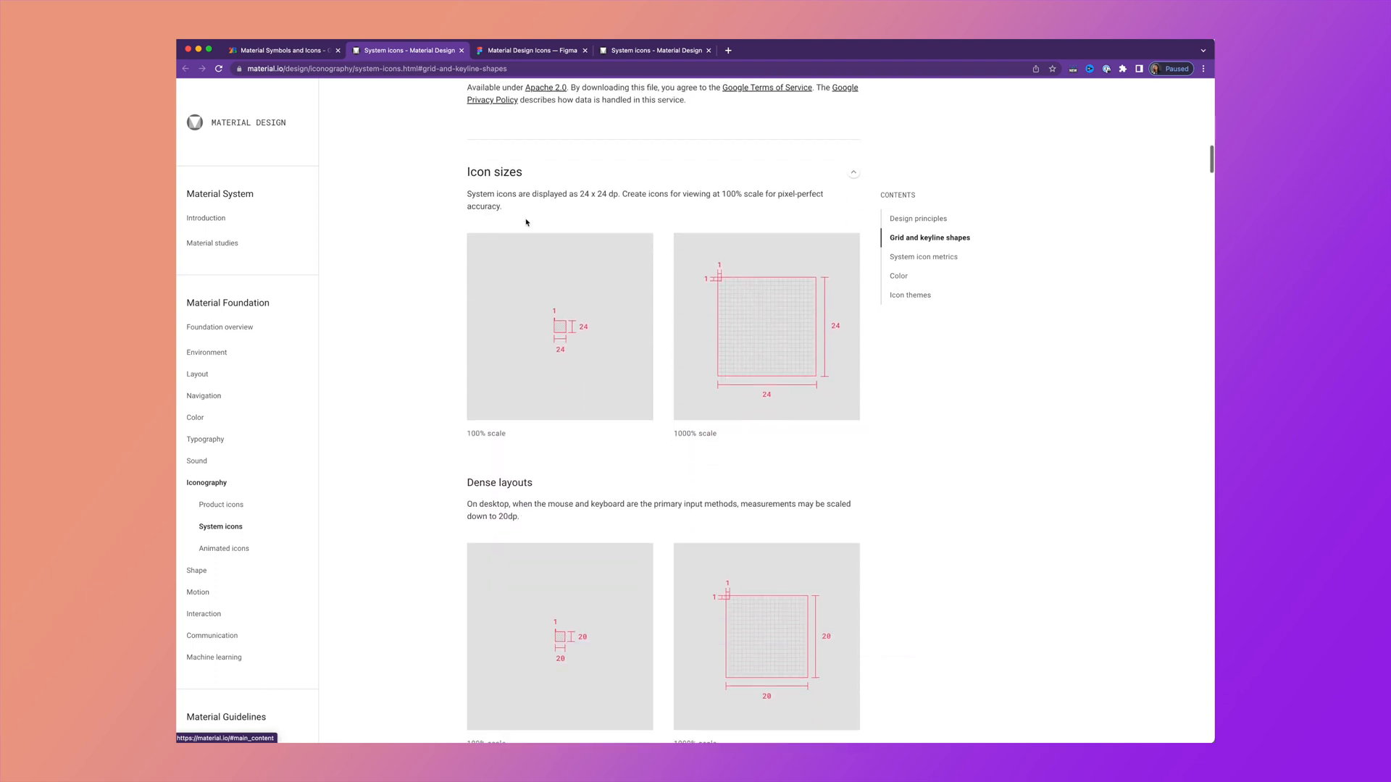